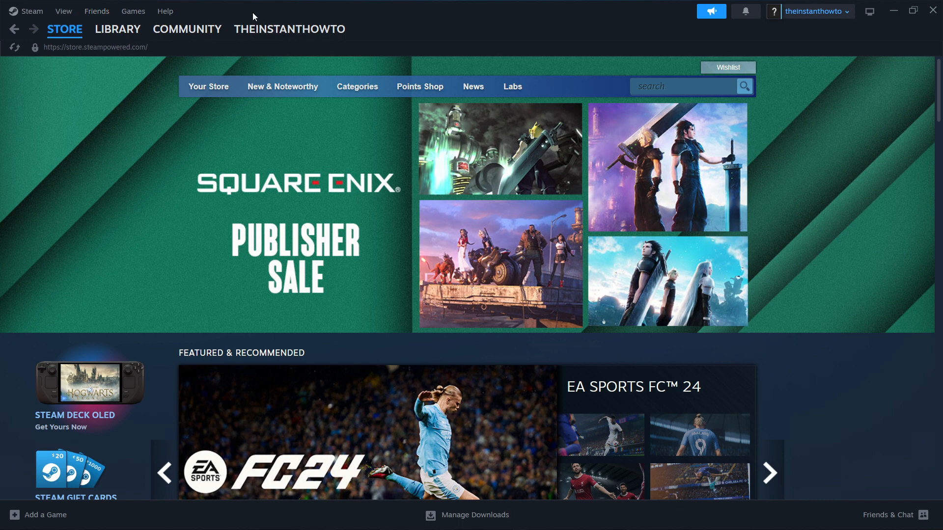
{"action": "mouse_move", "coordinate": [438, 38]}
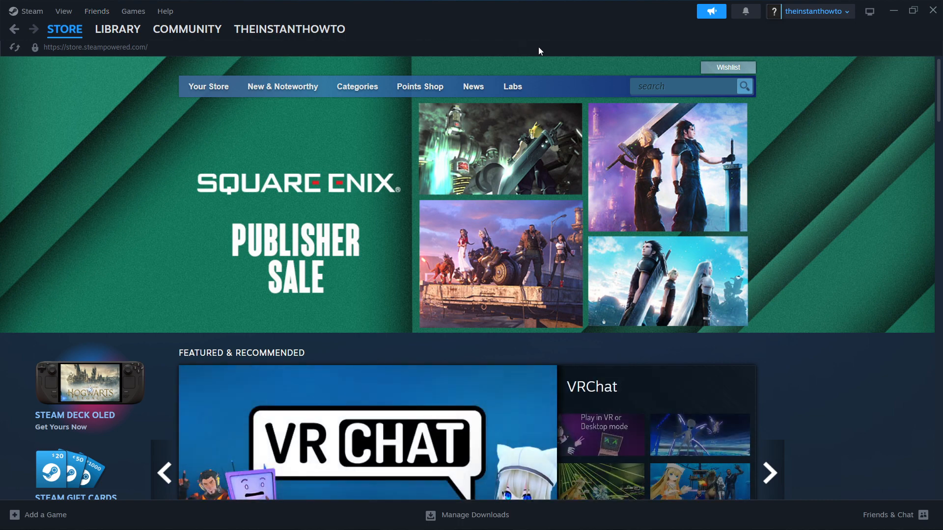
{"action": "mouse_move", "coordinate": [543, 38]}
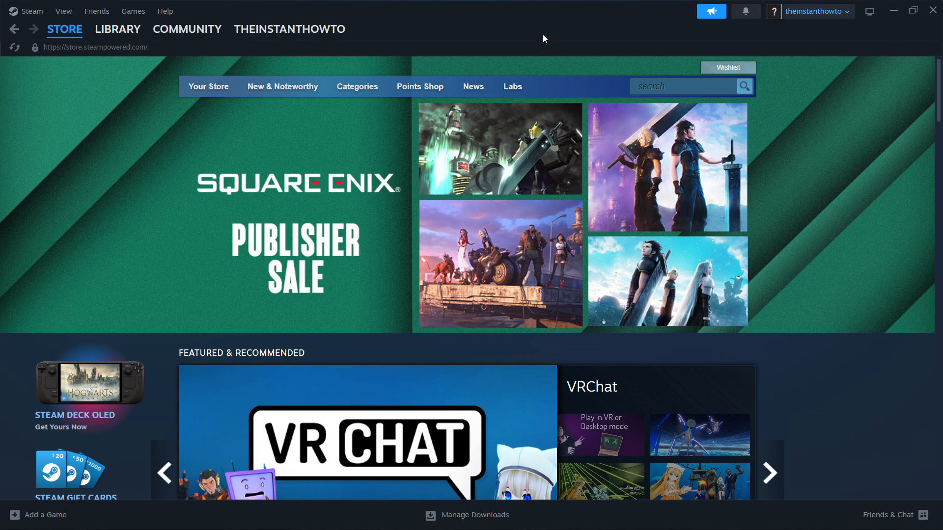
{"action": "mouse_move", "coordinate": [510, 44]}
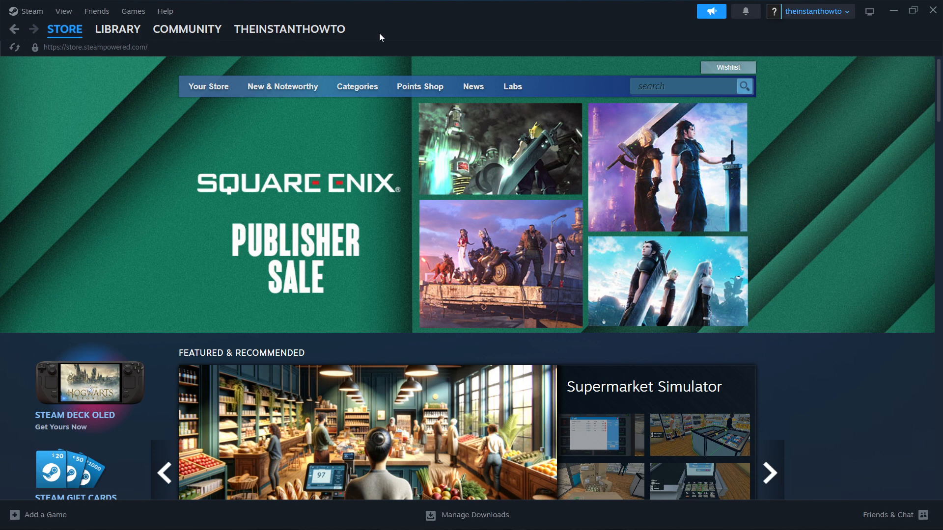
{"action": "mouse_move", "coordinate": [511, 47]}
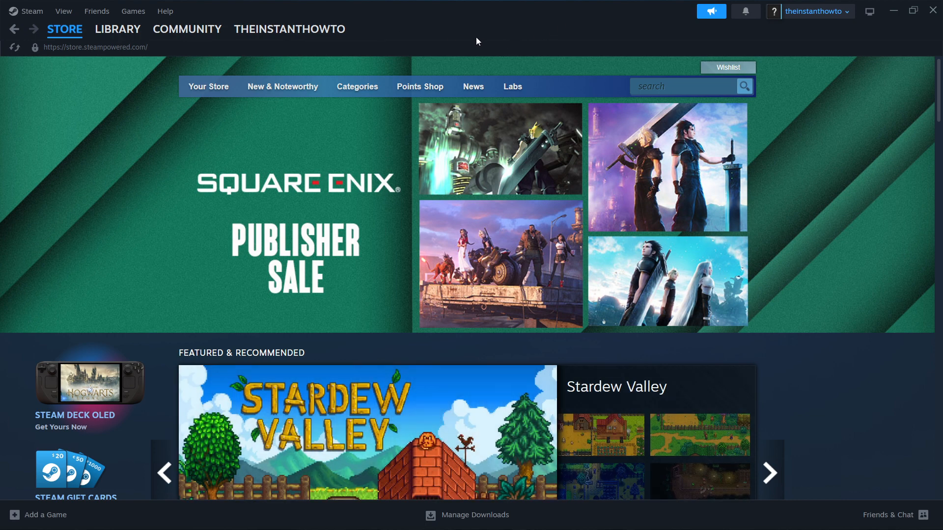
{"action": "mouse_move", "coordinate": [654, 38]}
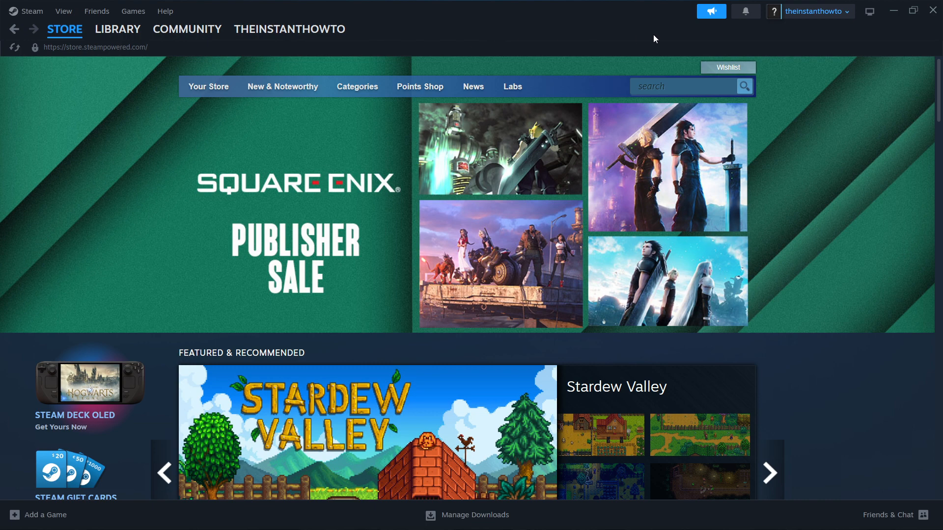
{"action": "mouse_move", "coordinate": [769, 32]}
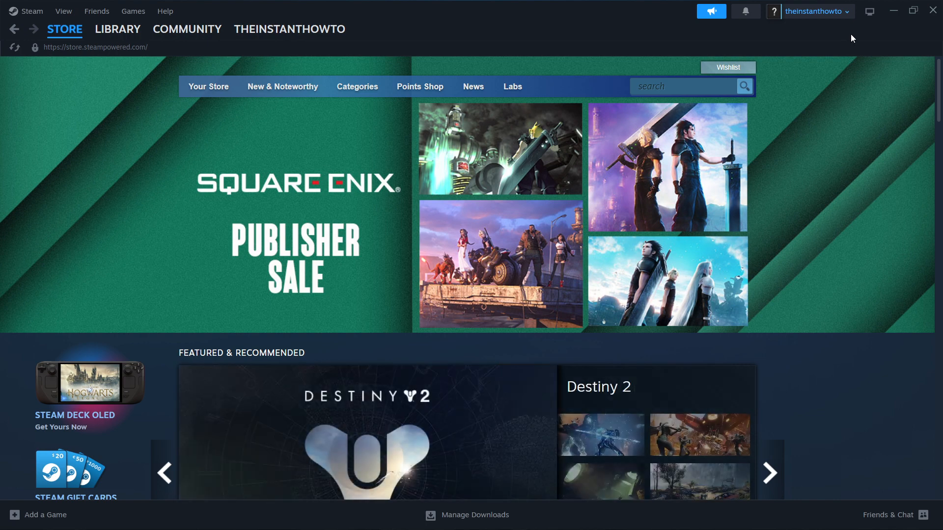
Step: Search the Steam store for 'call of duty warzone' from the store front page
{"action": "left_click", "coordinate": [64, 28]}
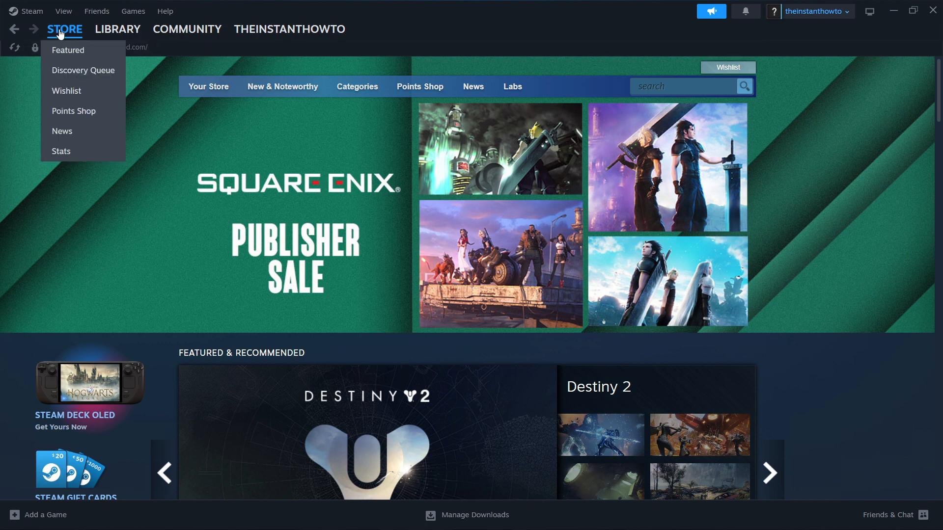
{"action": "left_click", "coordinate": [270, 55]}
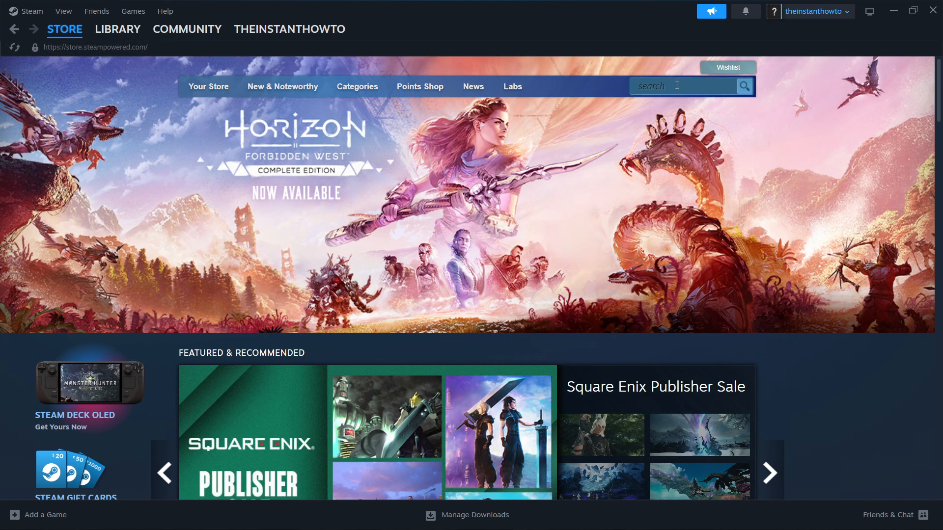
{"action": "type", "text": "call of duty warzone"}
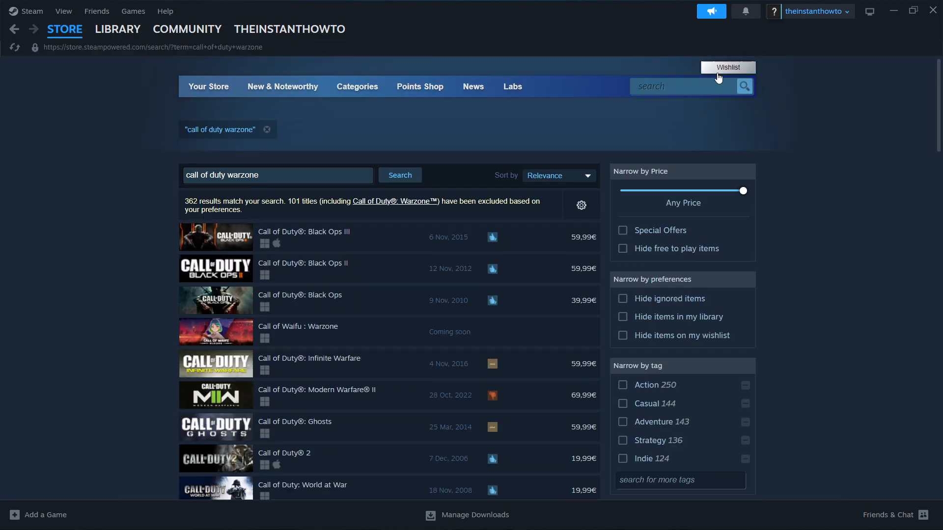
{"action": "mouse_move", "coordinate": [333, 235]}
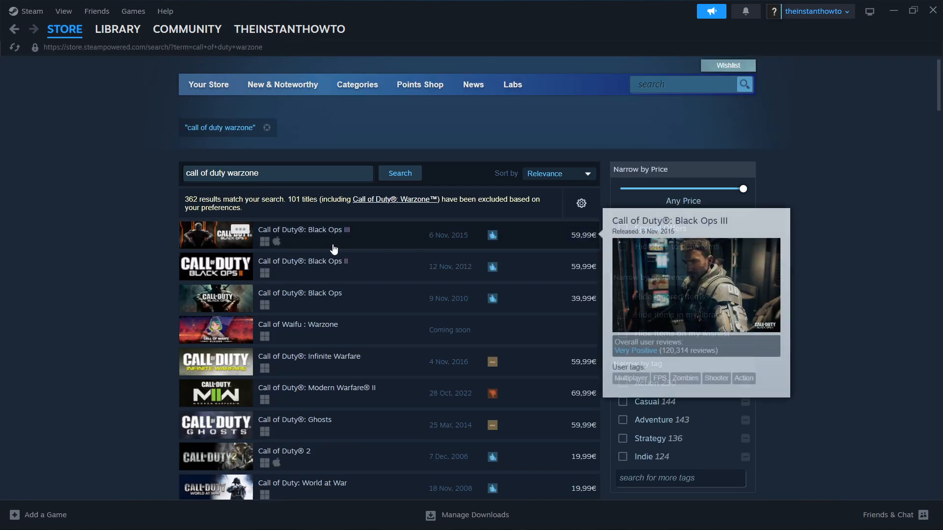
{"action": "scroll", "scroll_direction": "down", "scroll_amount": 3}
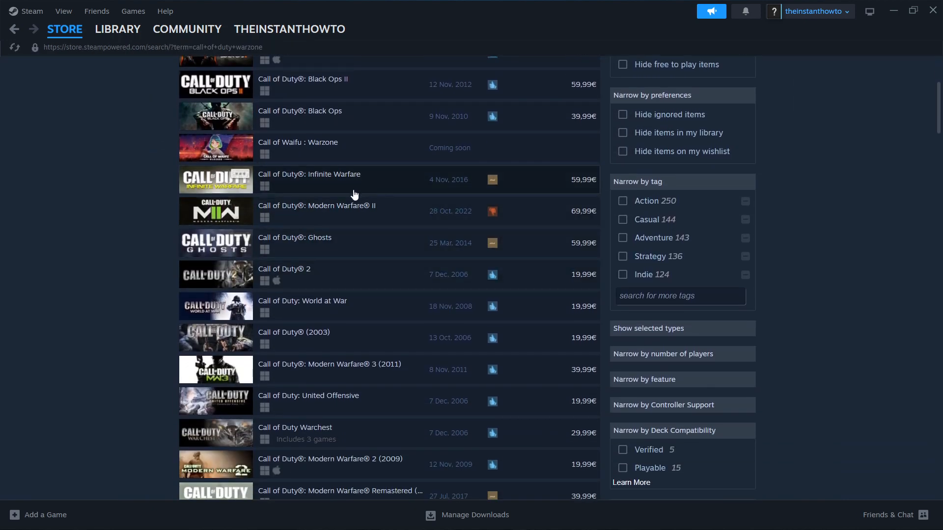
{"action": "scroll", "scroll_direction": "down", "scroll_amount": 3}
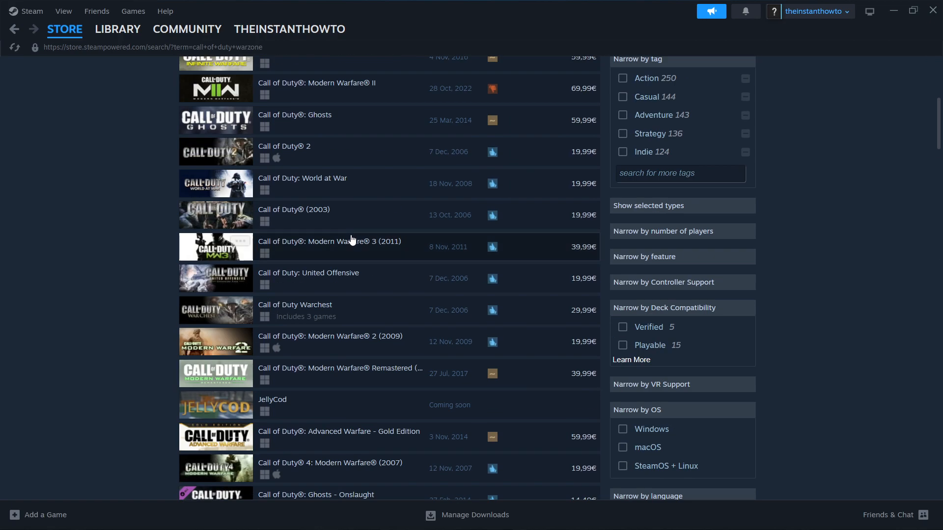
{"action": "scroll", "scroll_direction": "down", "scroll_amount": 3}
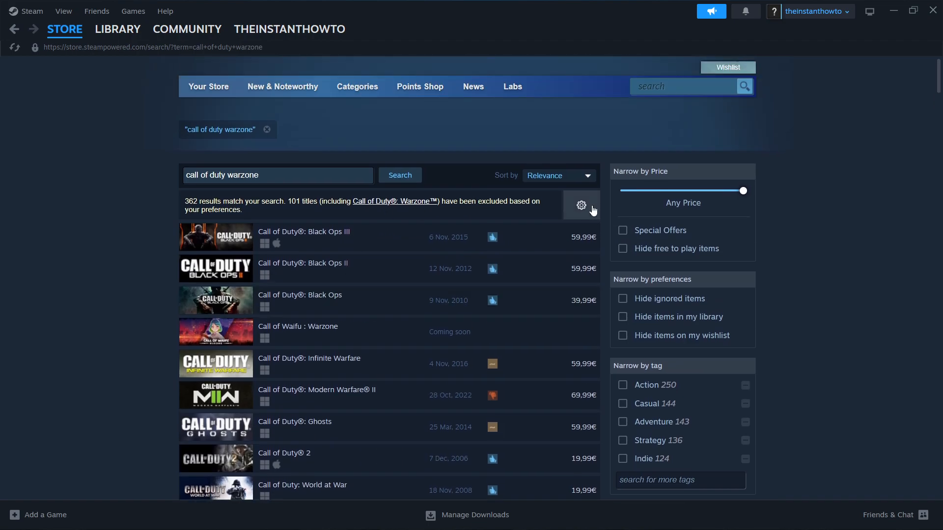
Step: Show unfiltered search results via the gear menu, toggling Hide ignored items on and off
{"action": "left_click", "coordinate": [581, 205]}
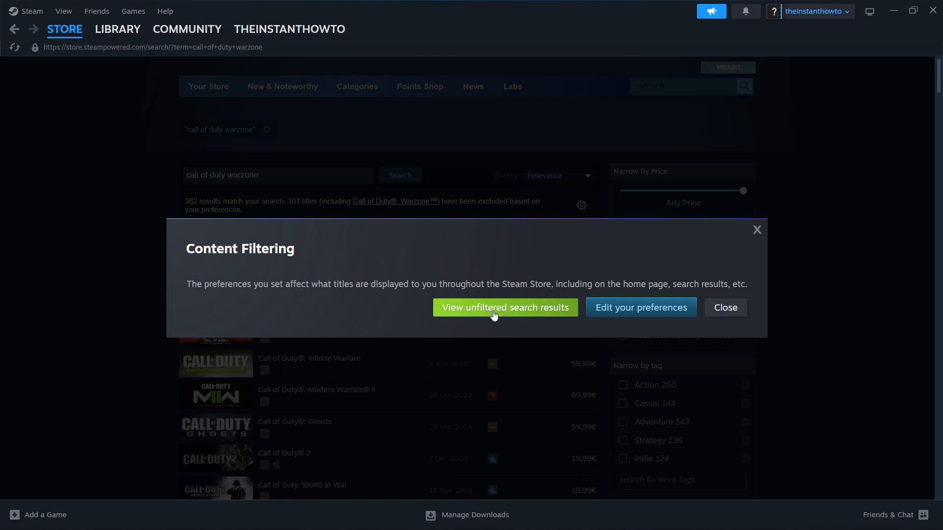
{"action": "left_click", "coordinate": [504, 307]}
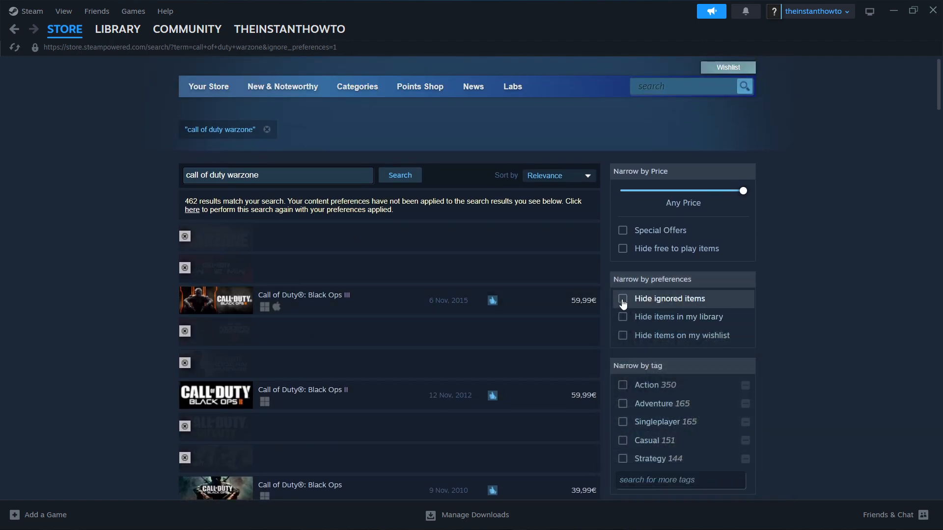
{"action": "left_click", "coordinate": [622, 299]}
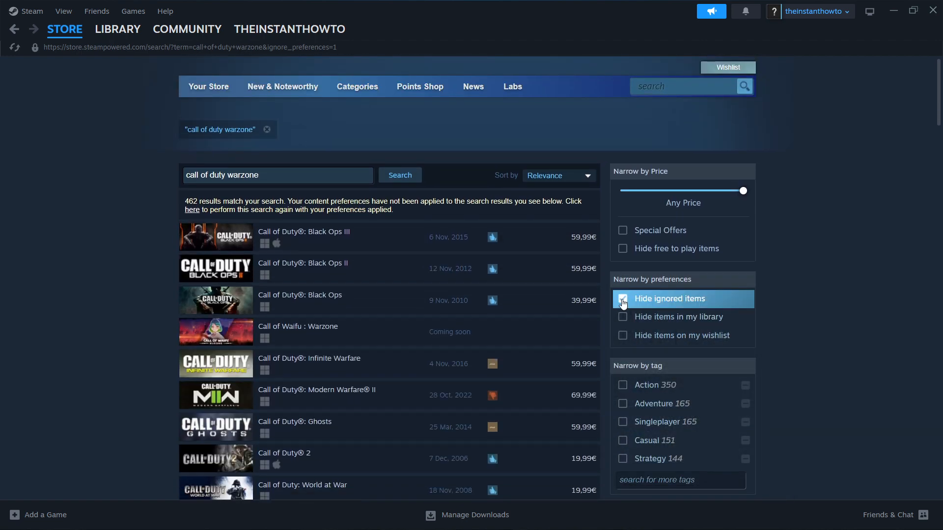
{"action": "left_click", "coordinate": [623, 298]}
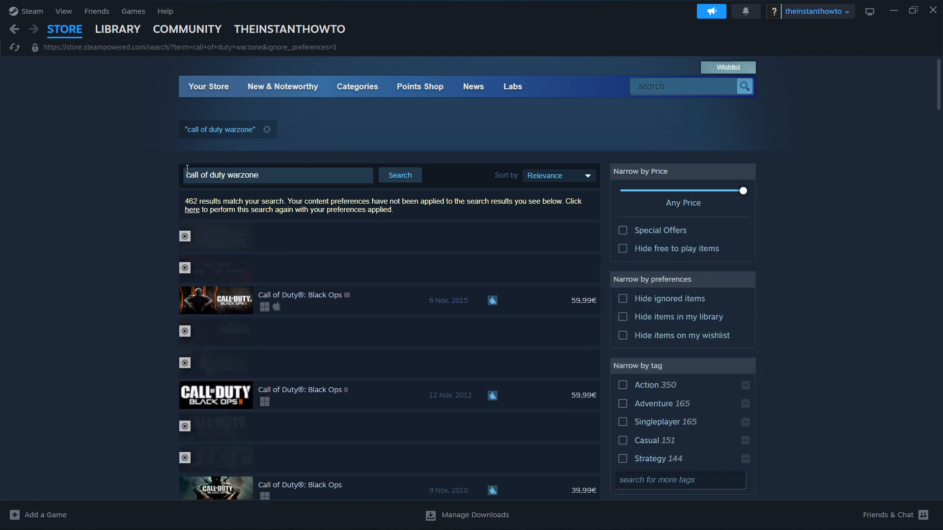
{"action": "mouse_move", "coordinate": [278, 337]}
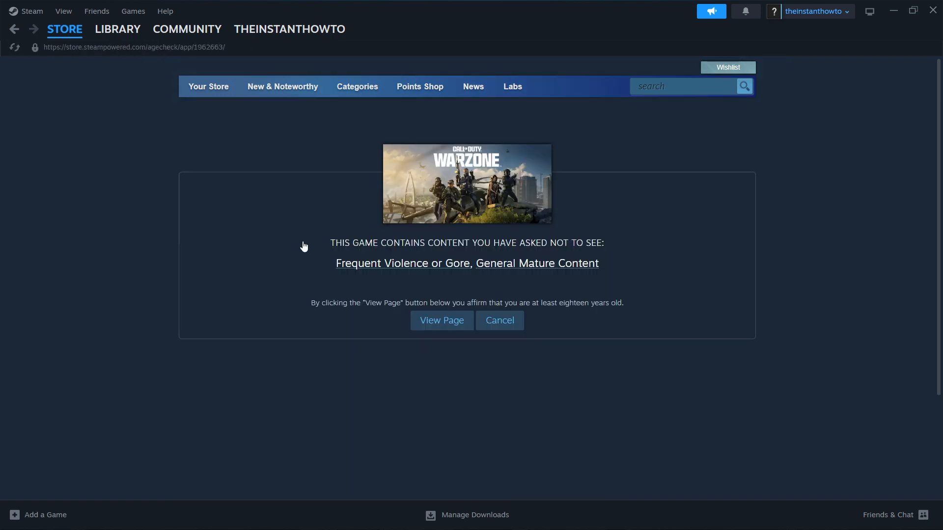
{"action": "mouse_move", "coordinate": [441, 321]}
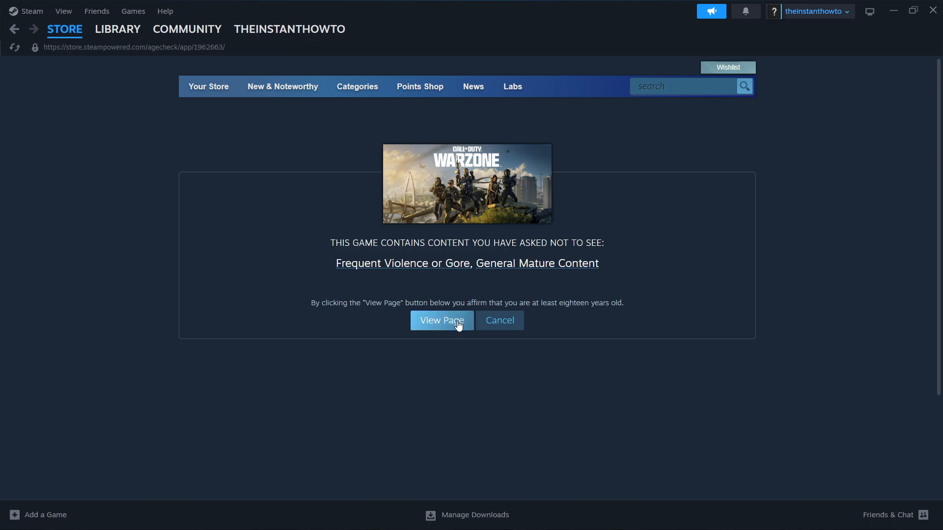
Step: Confirm the mature-content age check with View Page to load the Warzone store page
{"action": "left_click", "coordinate": [441, 320]}
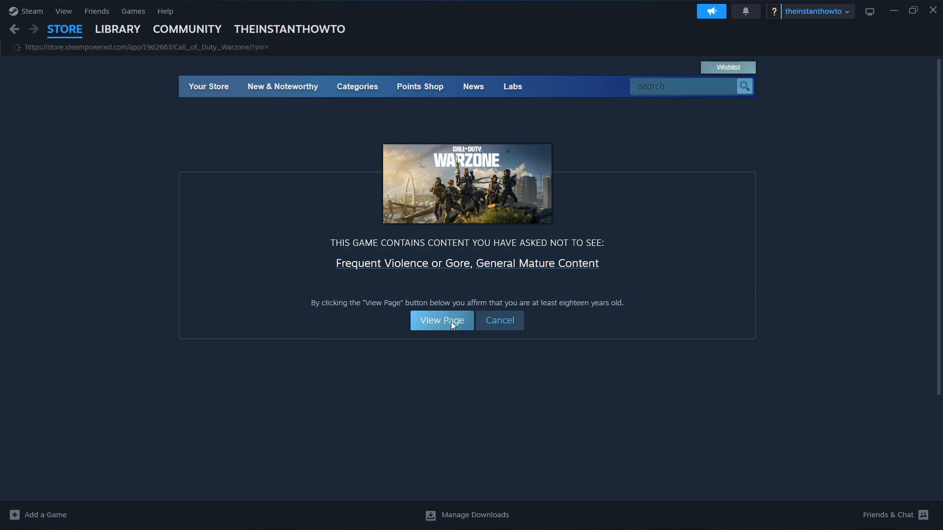
Step: Add Call of Duty®: Warzone™ to the library and dismiss the added-to-account confirmation
{"action": "left_click", "coordinate": [441, 321]}
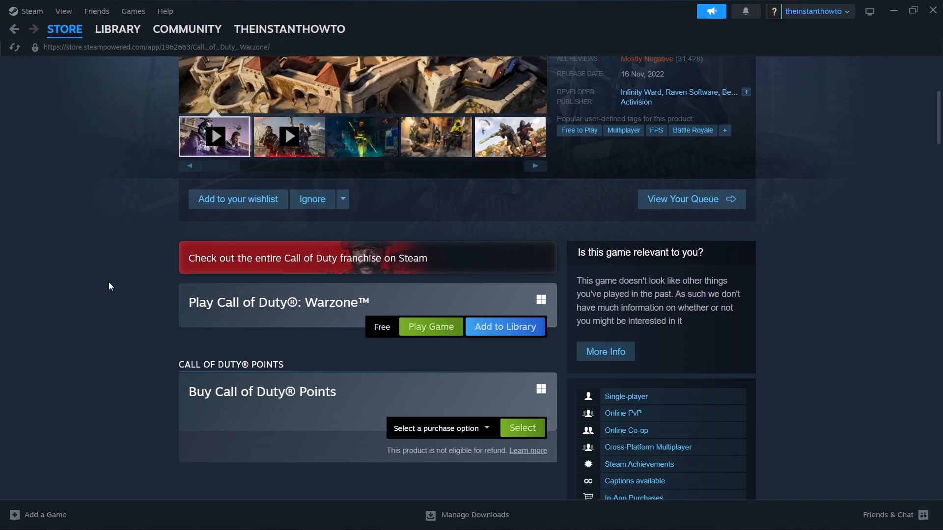
{"action": "scroll", "scroll_direction": "down", "scroll_amount": 3}
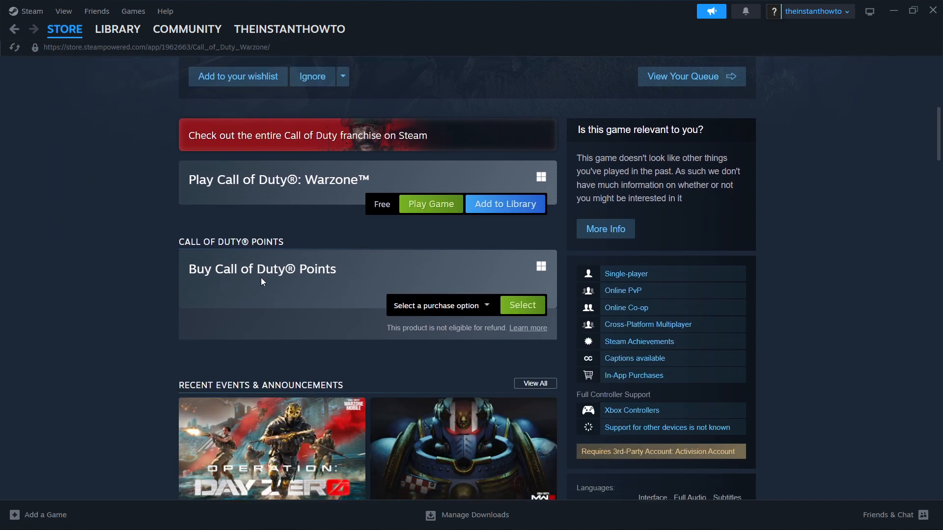
{"action": "mouse_move", "coordinate": [210, 194]}
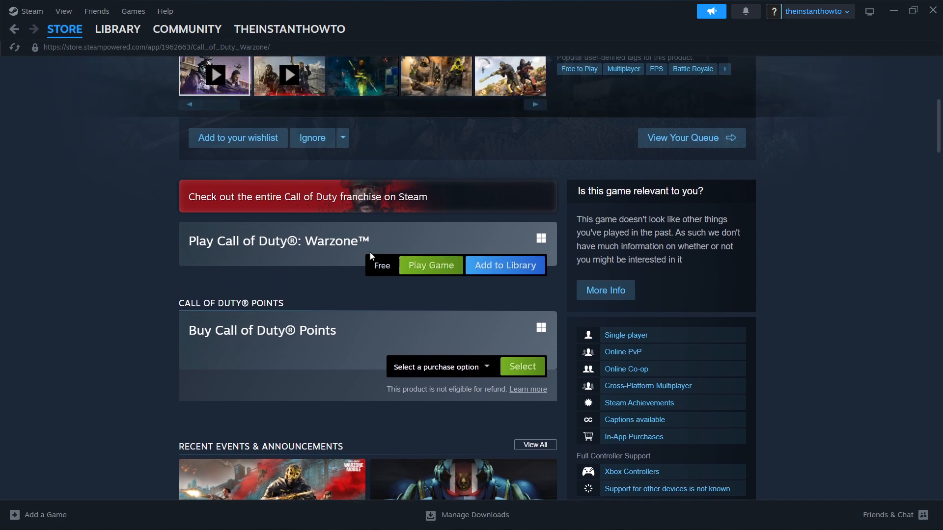
{"action": "mouse_move", "coordinate": [430, 267]}
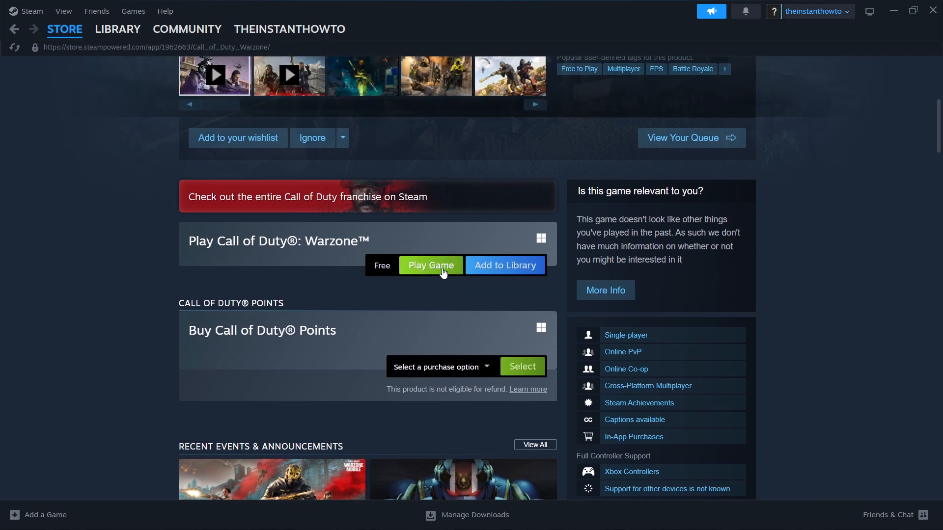
{"action": "mouse_move", "coordinate": [454, 243]}
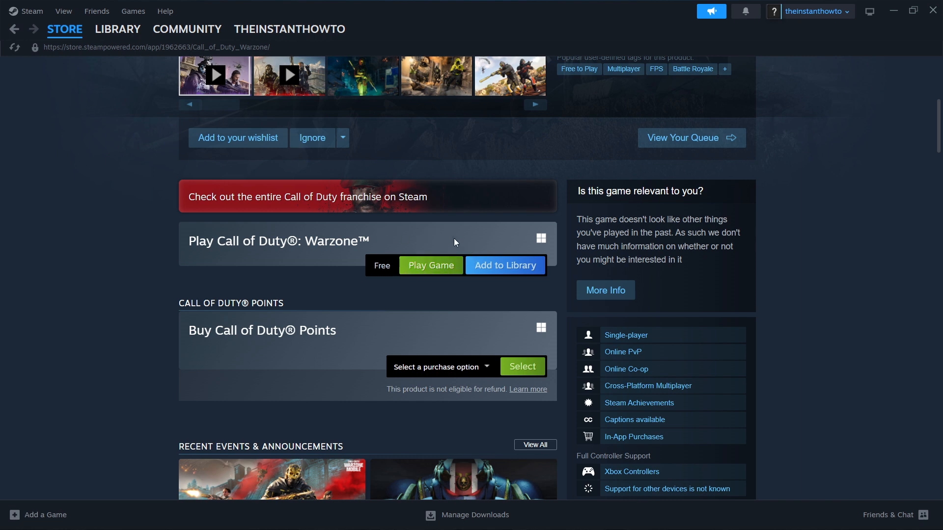
{"action": "mouse_move", "coordinate": [504, 265]}
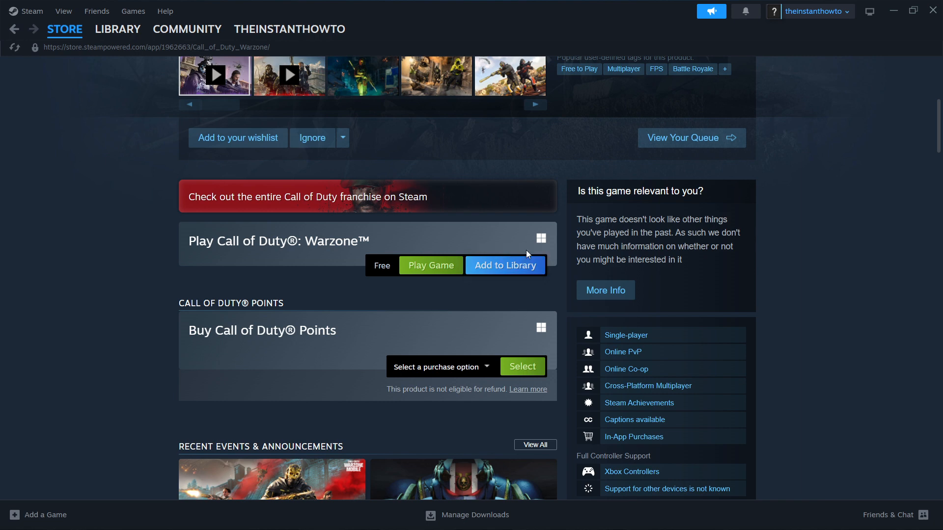
{"action": "mouse_move", "coordinate": [518, 275]}
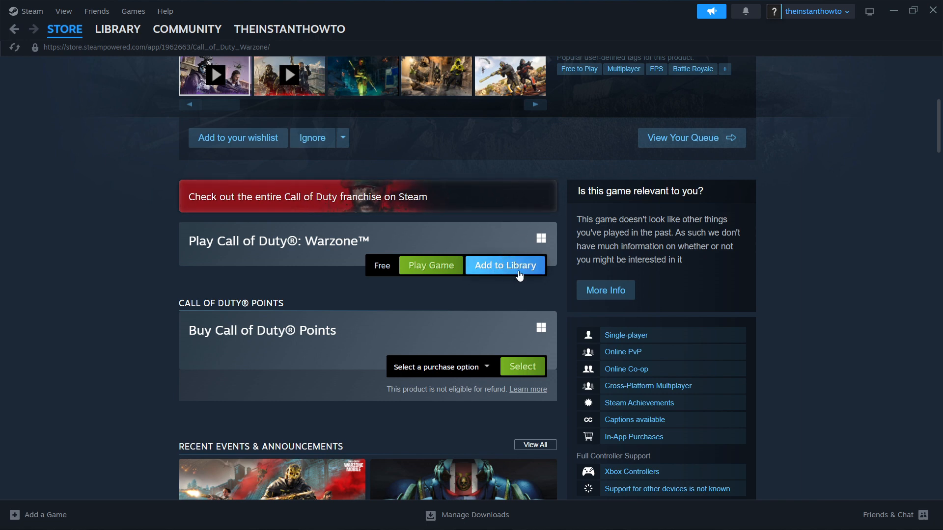
{"action": "left_click", "coordinate": [505, 265]}
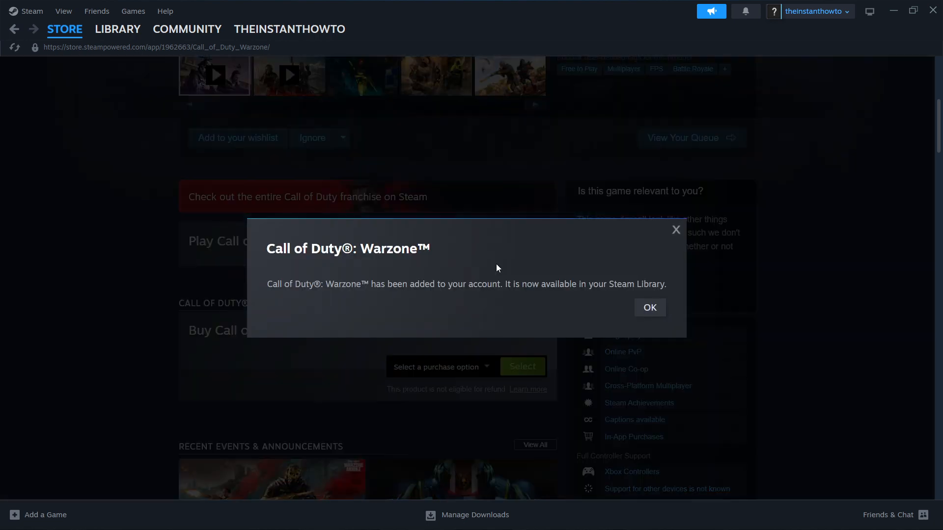
{"action": "left_click", "coordinate": [649, 307]}
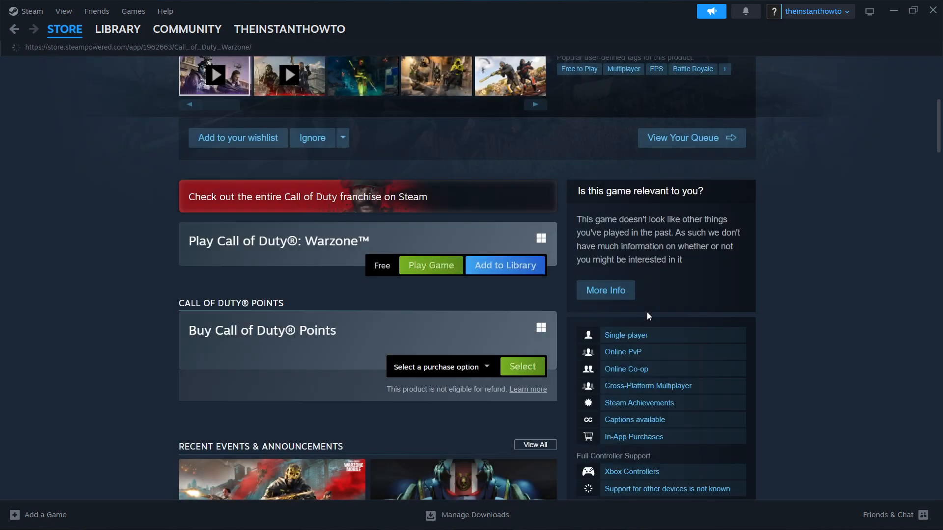
Step: Start Play Game from the store page, bringing up the 76.7 GB install dialog
{"action": "left_click", "coordinate": [504, 265]}
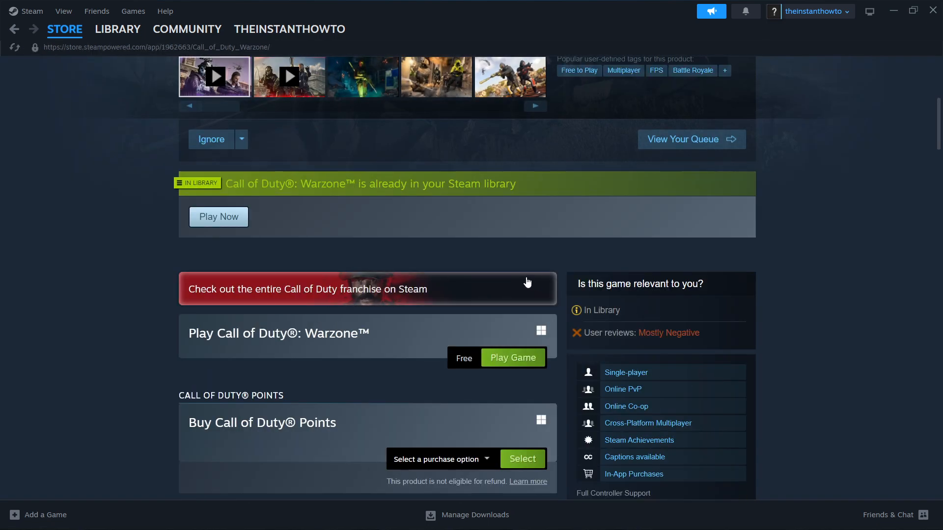
{"action": "scroll", "scroll_direction": "down", "scroll_amount": 3}
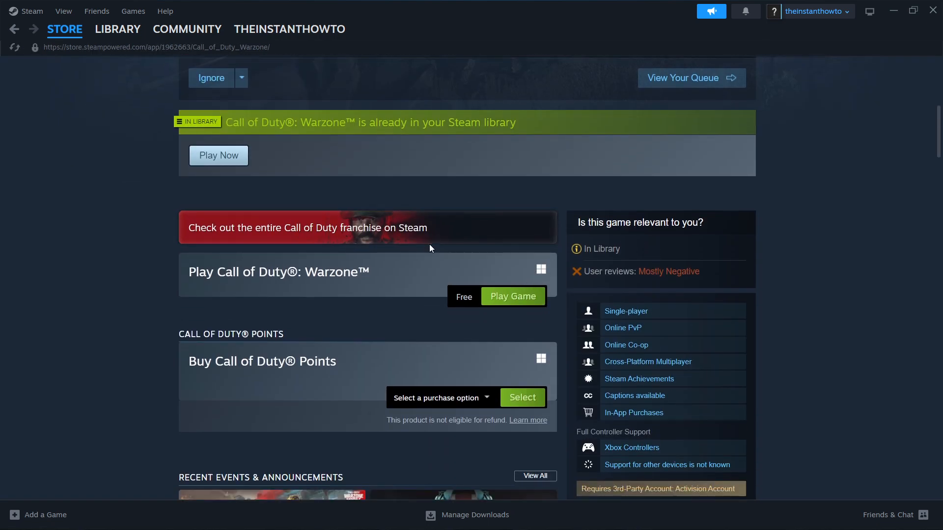
{"action": "scroll", "scroll_direction": "down", "scroll_amount": 3}
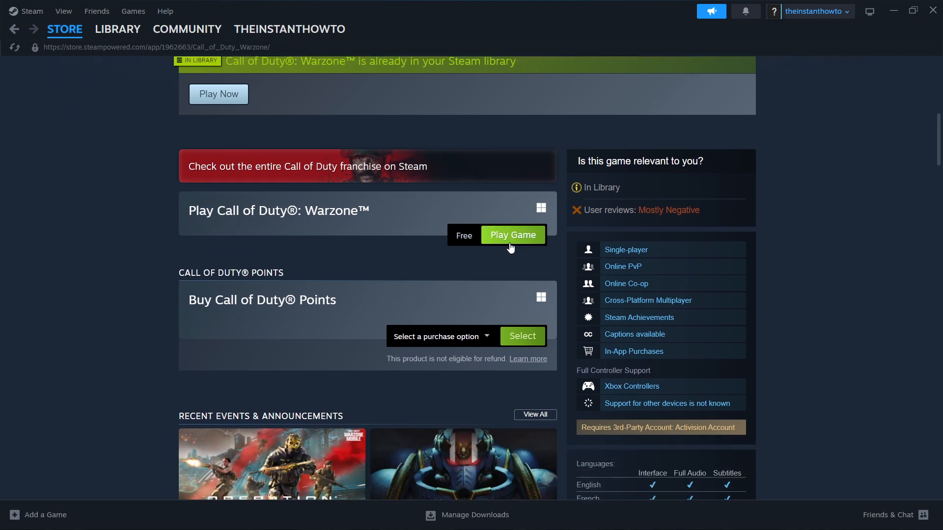
{"action": "left_click", "coordinate": [511, 235]}
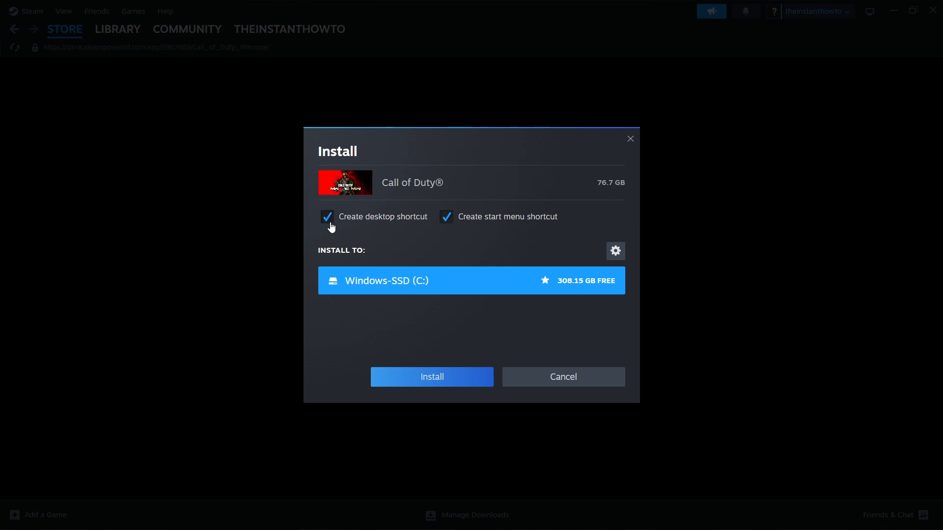
{"action": "mouse_move", "coordinate": [457, 224]}
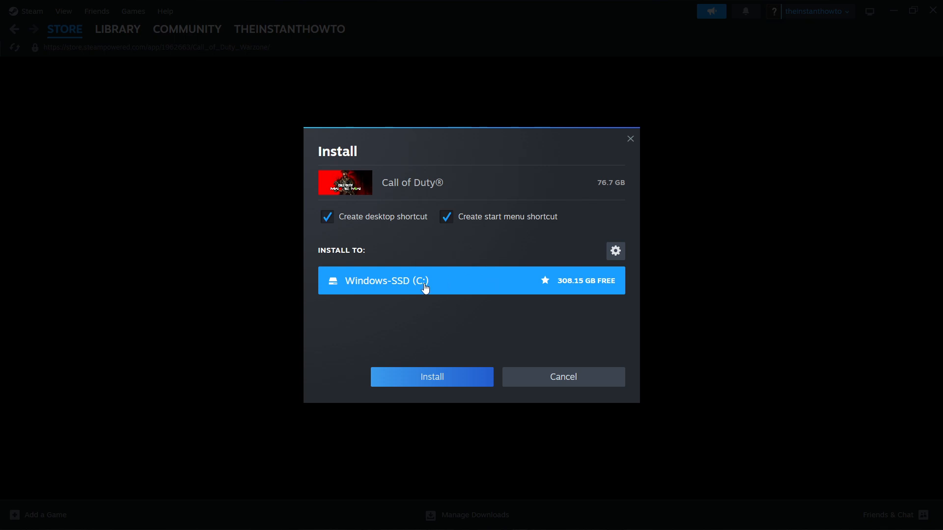
{"action": "mouse_move", "coordinate": [527, 294]}
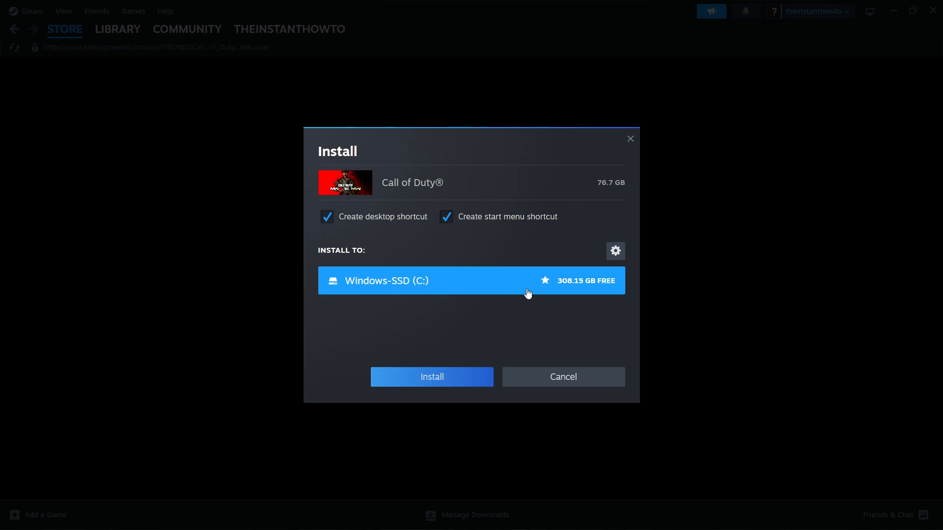
{"action": "mouse_move", "coordinate": [628, 189]}
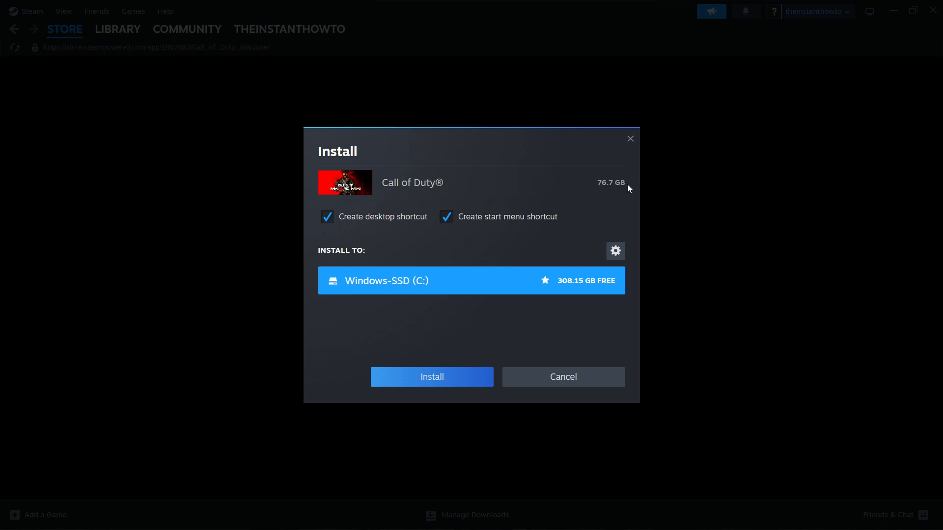
{"action": "mouse_move", "coordinate": [594, 188]}
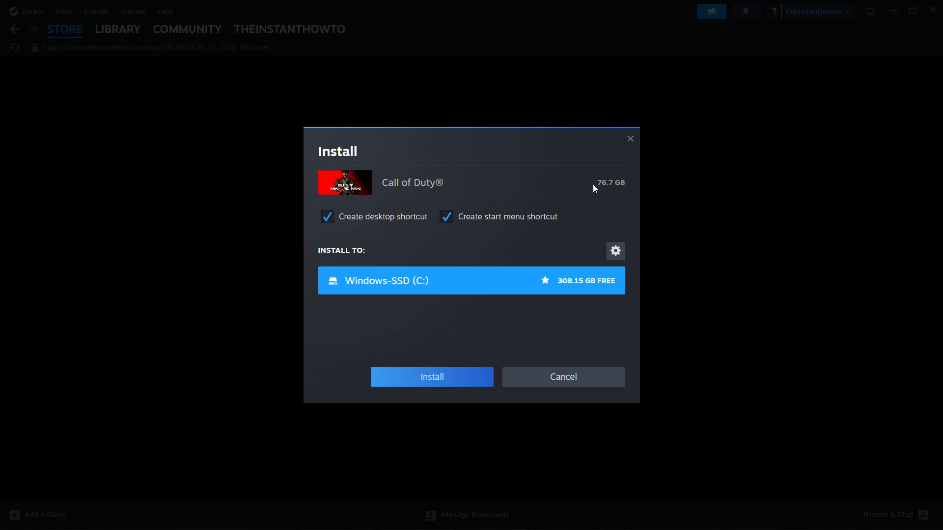
{"action": "mouse_move", "coordinate": [598, 190]}
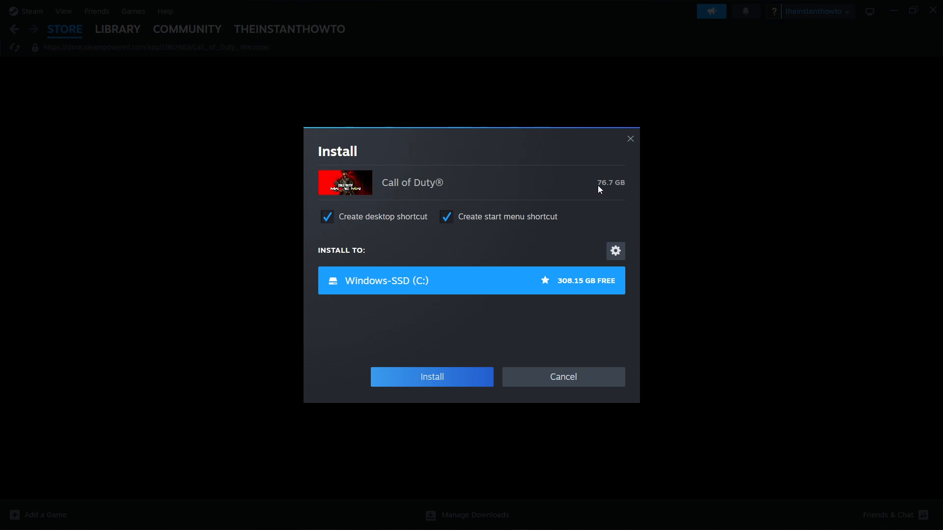
{"action": "mouse_move", "coordinate": [514, 185]}
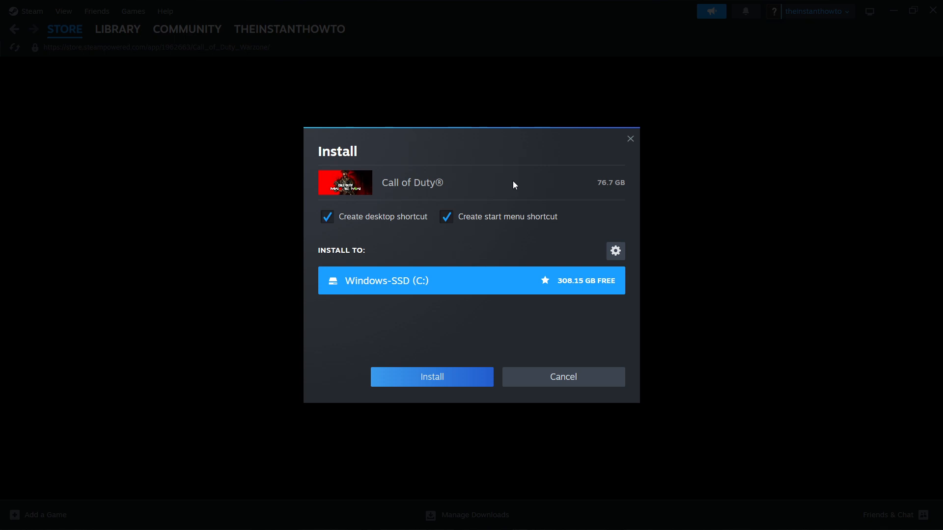
{"action": "mouse_move", "coordinate": [561, 351]}
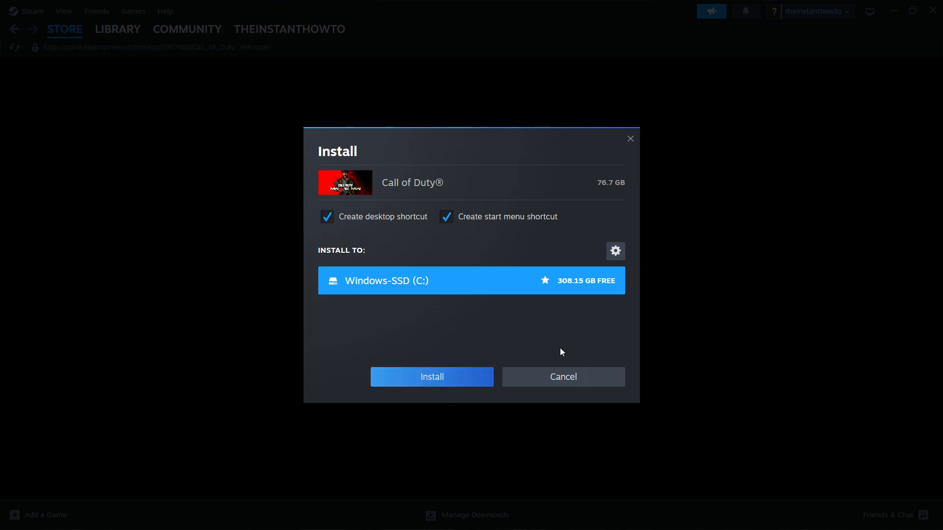
{"action": "mouse_move", "coordinate": [566, 378]}
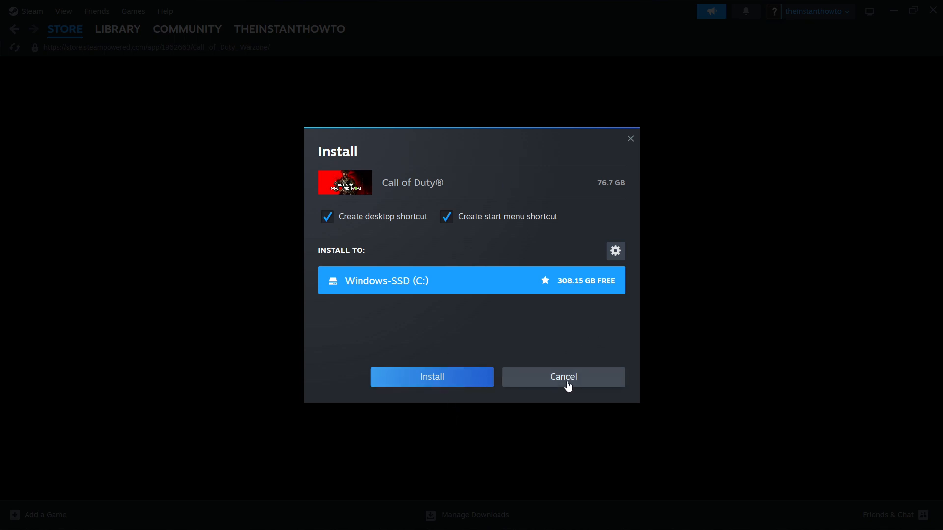
Step: Cancel the Call of Duty install dialog (76.7 GB to Windows-SSD C:) without installing
{"action": "left_click", "coordinate": [562, 377]}
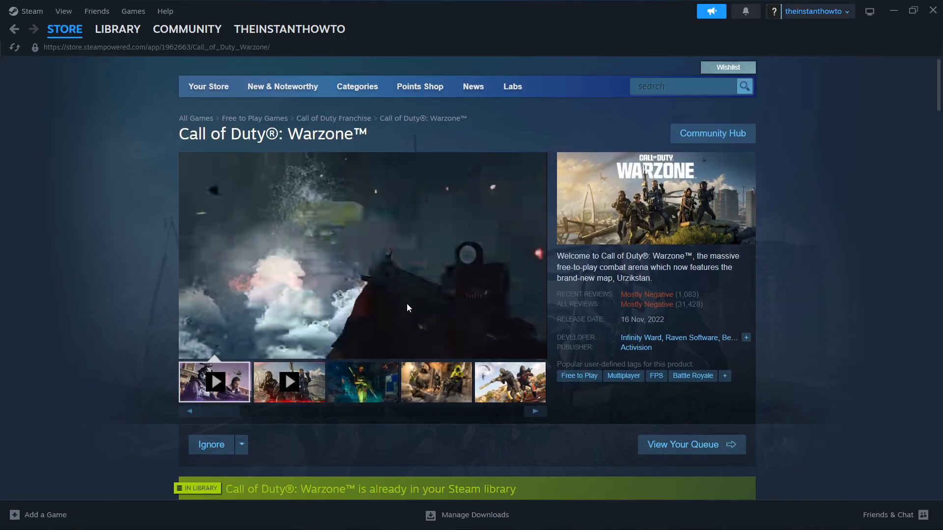
Step: Show Call of Duty® in the Library, uninstalled with 76.7 GB required and an Install button
{"action": "left_click", "coordinate": [116, 29]}
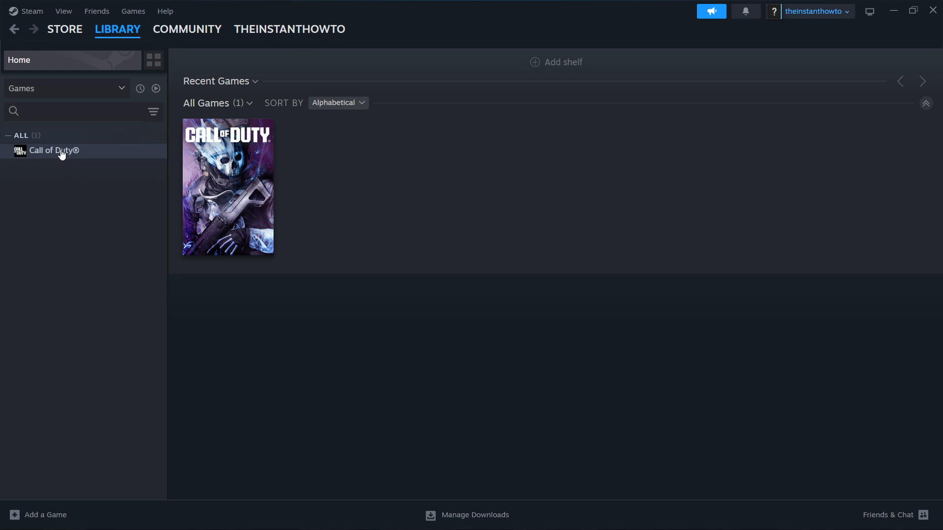
{"action": "left_click", "coordinate": [54, 150]}
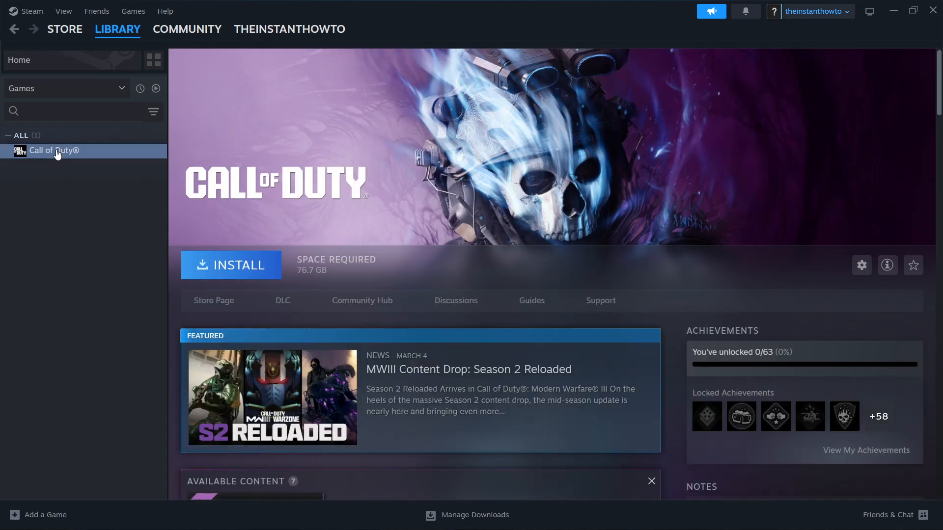
{"action": "mouse_move", "coordinate": [301, 281]}
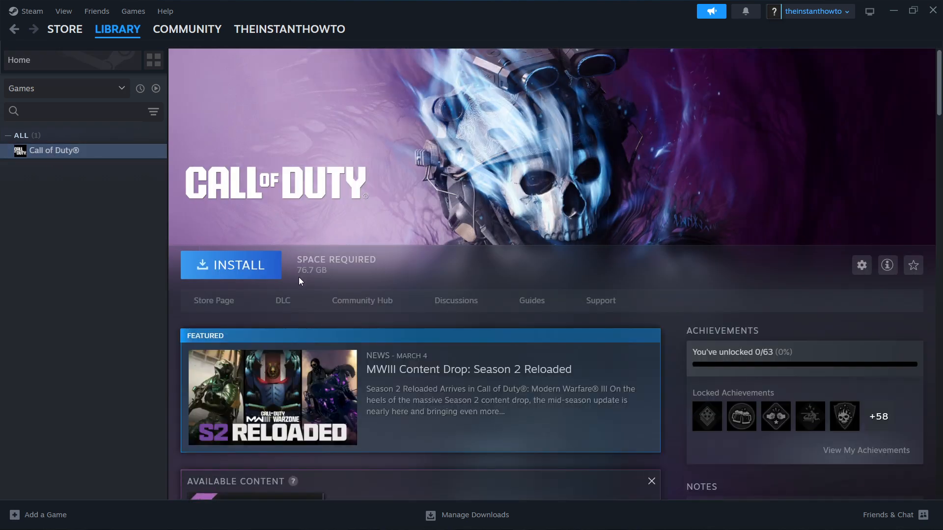
{"action": "mouse_move", "coordinate": [195, 238]}
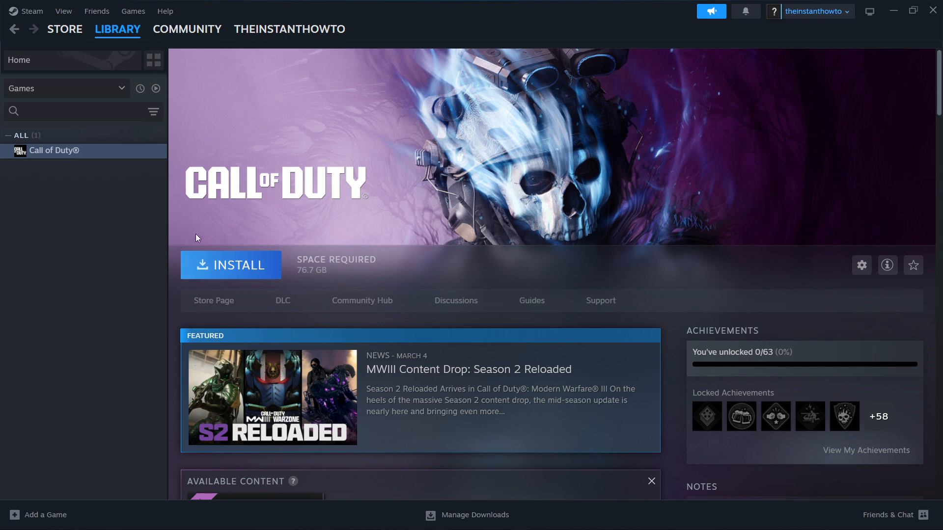
{"action": "mouse_move", "coordinate": [223, 244]}
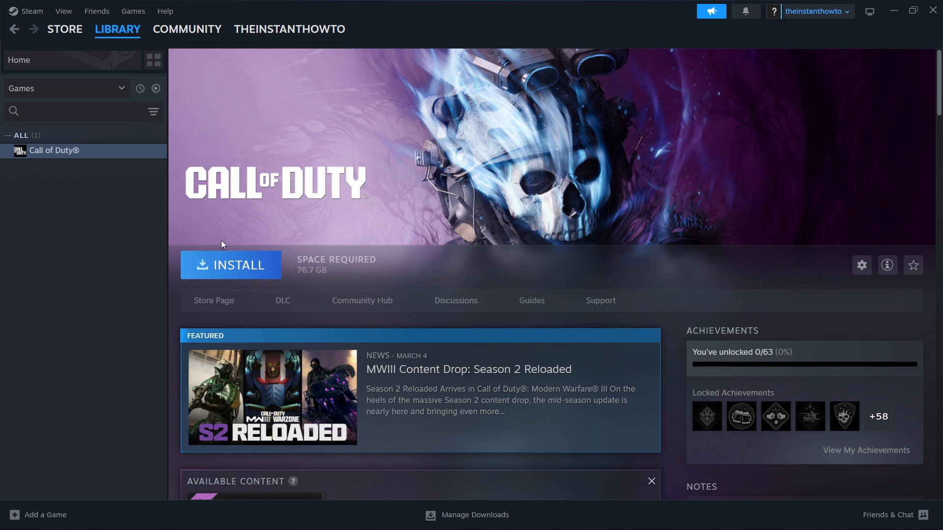
{"action": "mouse_move", "coordinate": [257, 244]}
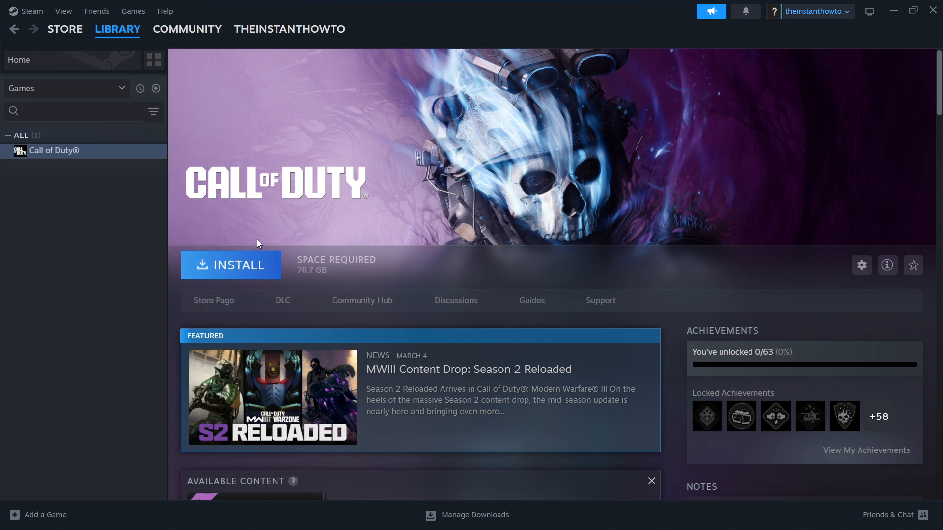
{"action": "mouse_move", "coordinate": [256, 264]}
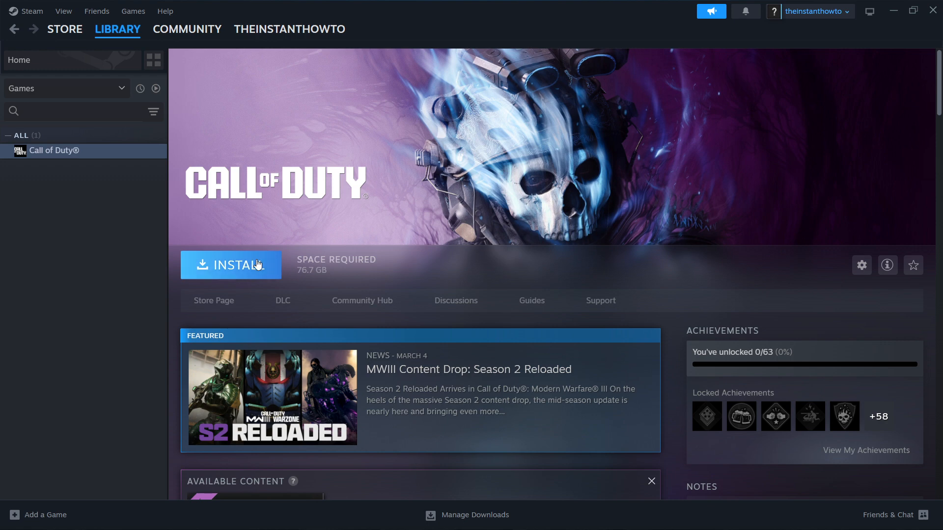